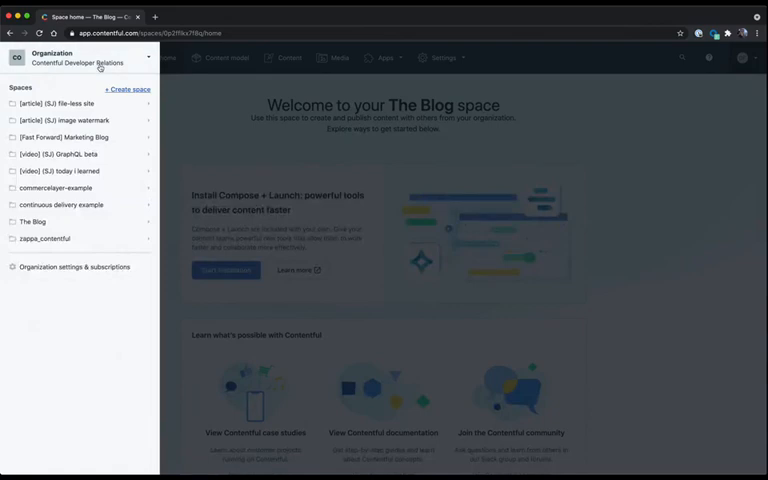
pyautogui.moveTo(105, 67)
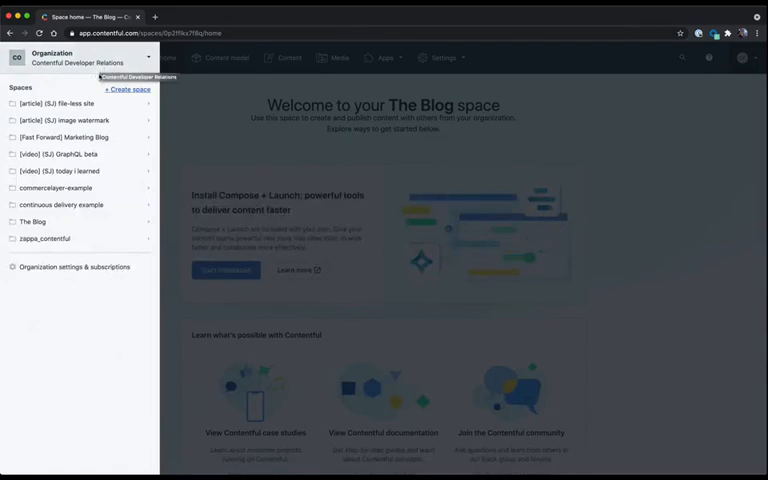
pyautogui.moveTo(53, 277)
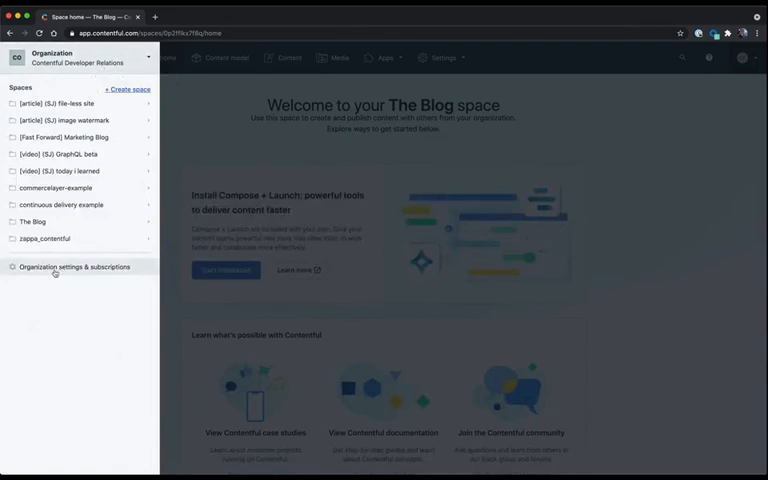
# - Open the organization settings to reach the organization's Apps page
pyautogui.click(74, 266)
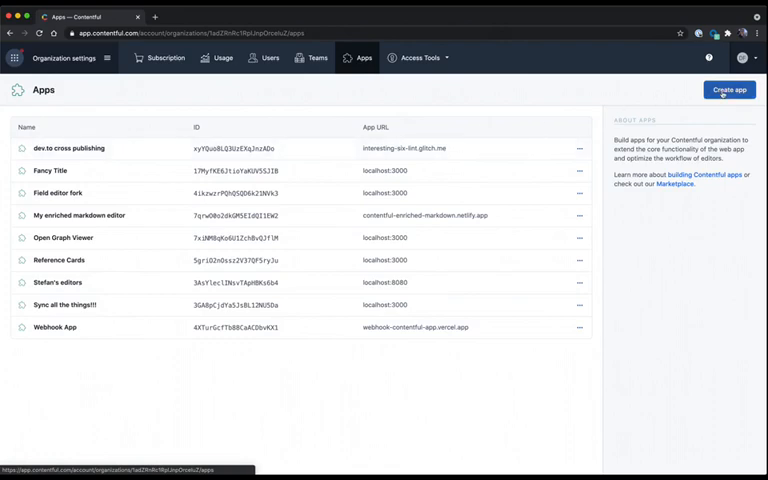
pyautogui.click(730, 90)
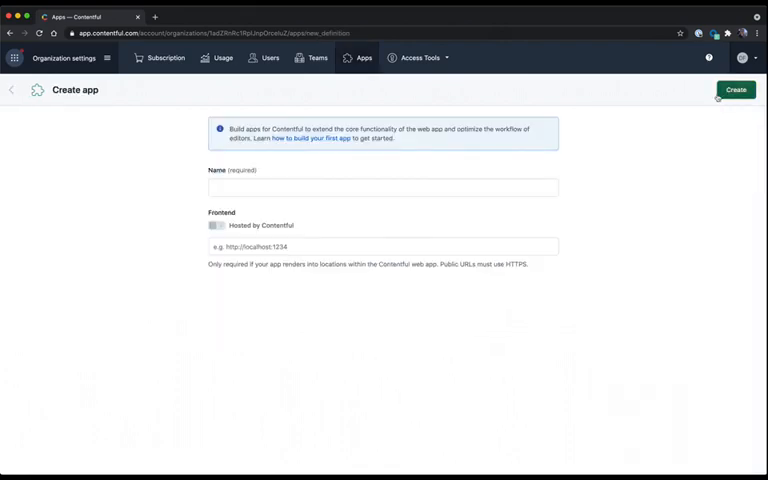
pyautogui.moveTo(635, 167)
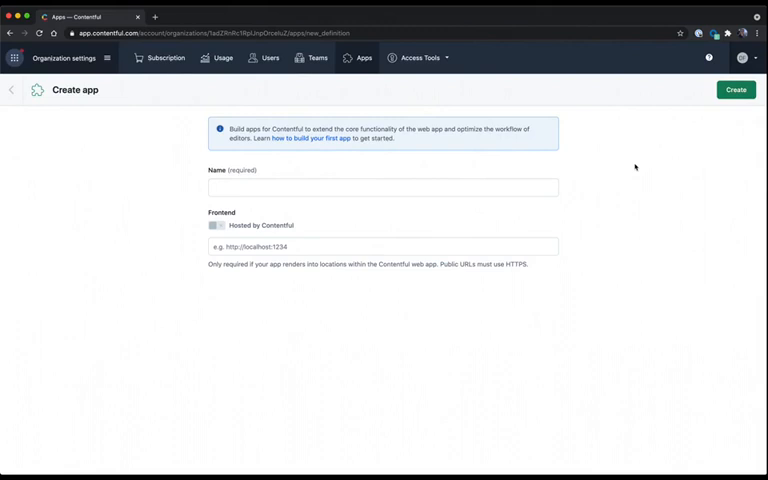
pyautogui.moveTo(264, 206)
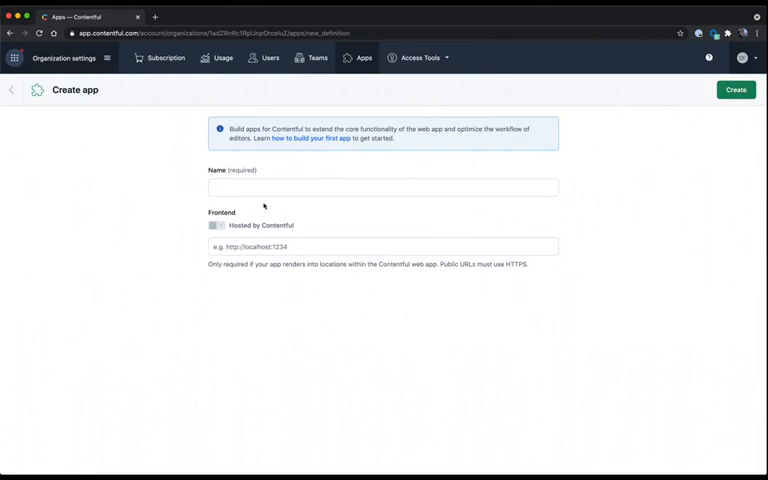
pyautogui.click(382, 187)
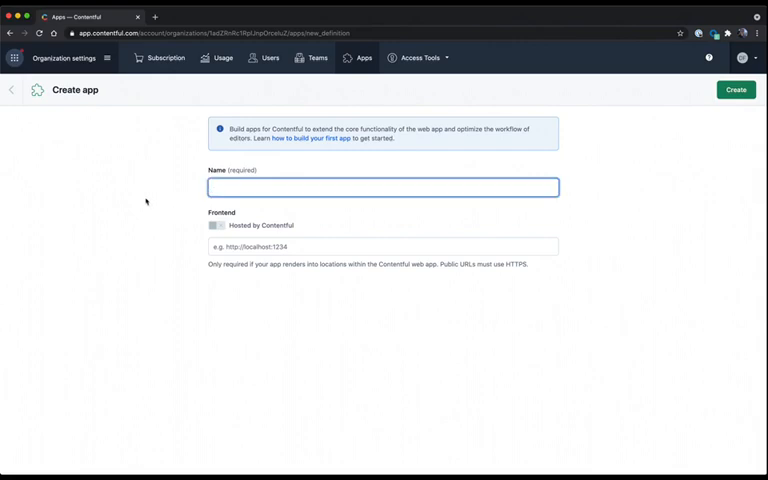
pyautogui.write('My App')
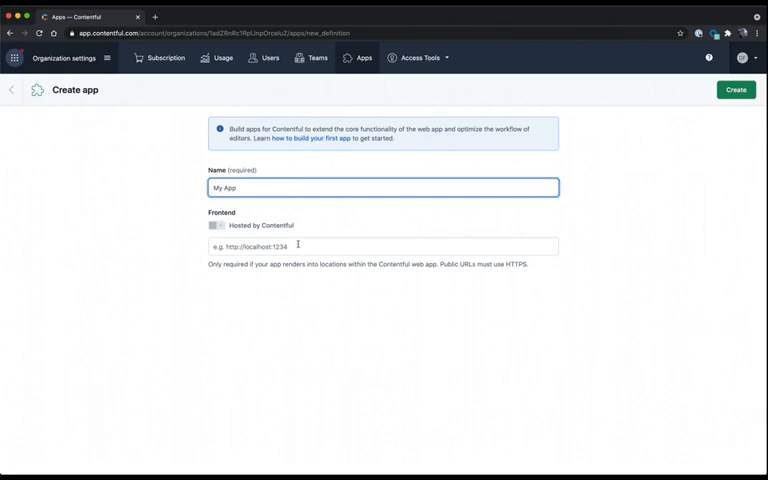
pyautogui.click(383, 246)
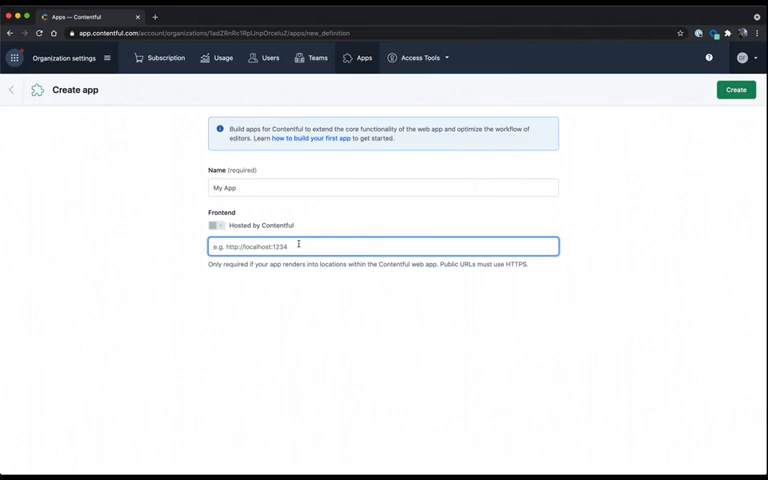
pyautogui.write('http://localhost:')
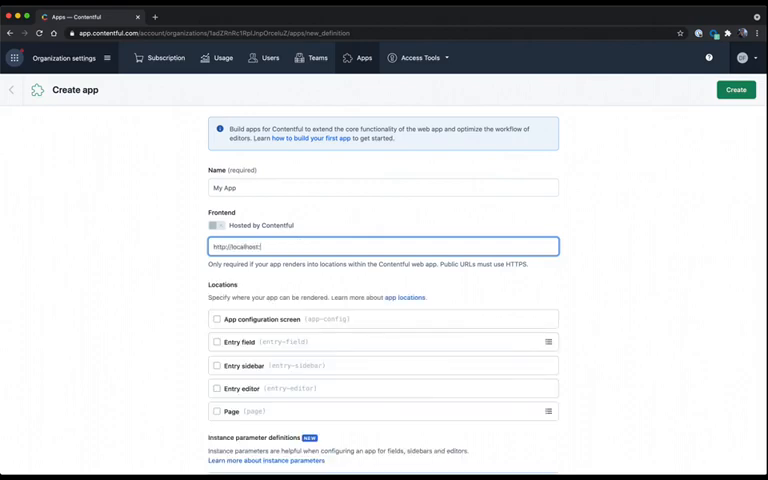
pyautogui.write('3000')
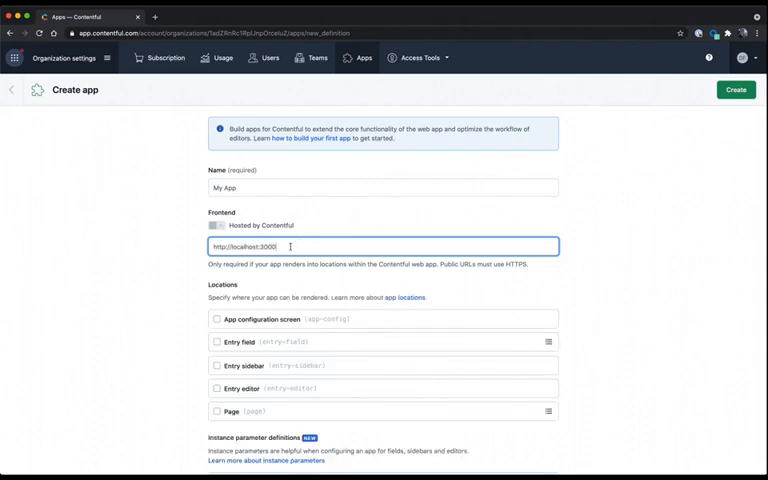
pyautogui.click(159, 291)
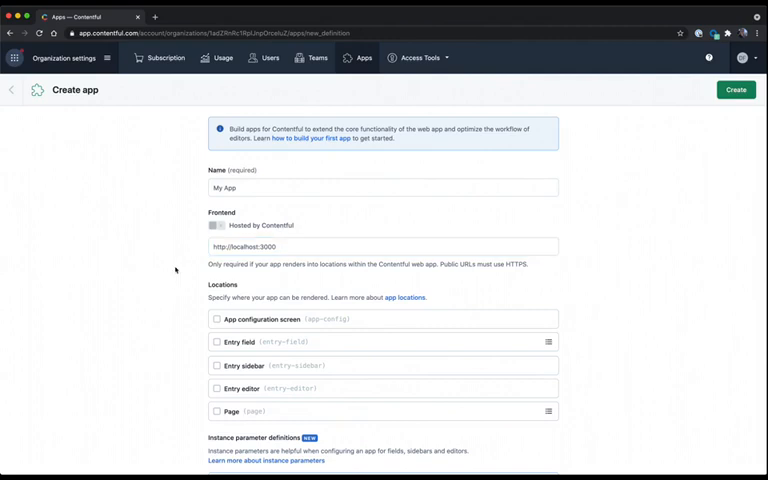
# - Enable the Entry field location for My App, restricted to Short text fields
pyautogui.scroll(-3)
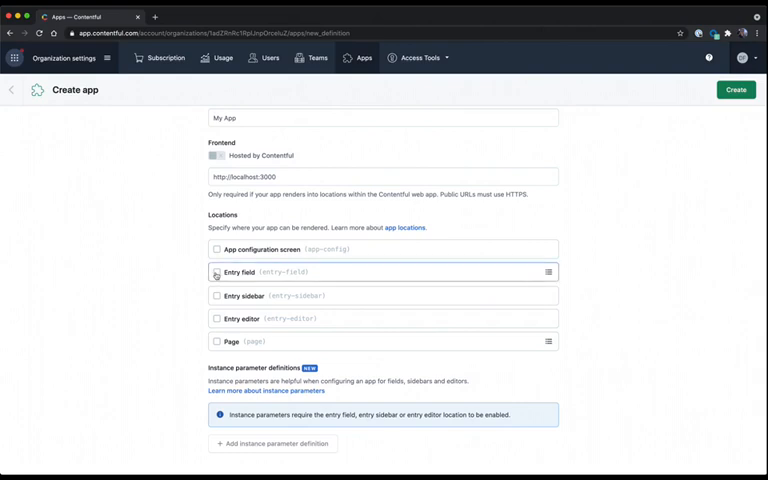
pyautogui.click(217, 272)
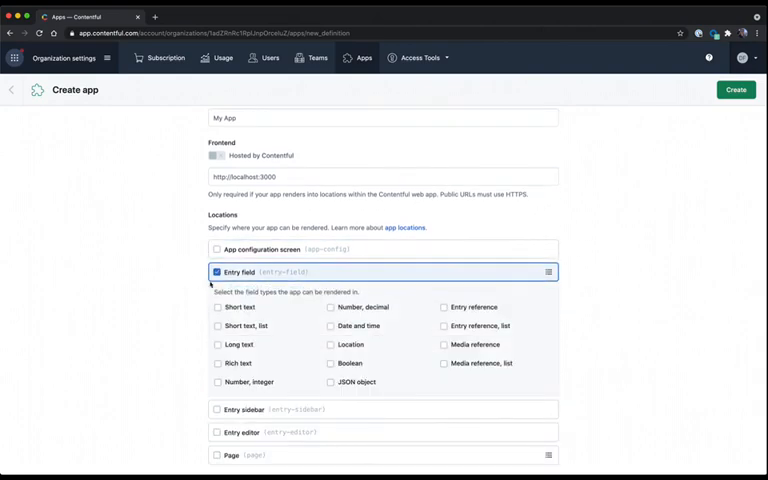
pyautogui.click(217, 307)
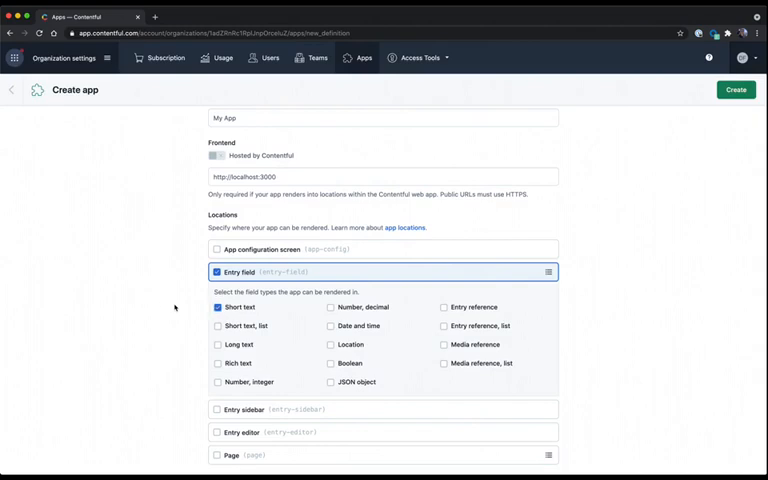
pyautogui.scroll(-3)
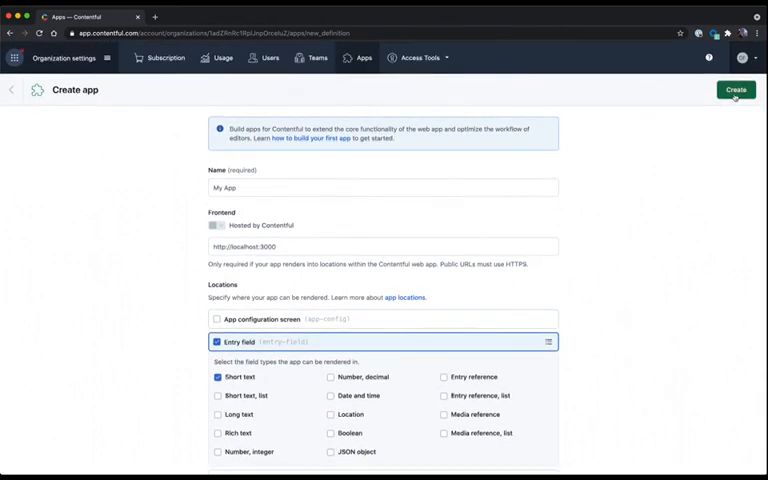
# - Create the My App definition and review its saved details
pyautogui.click(733, 89)
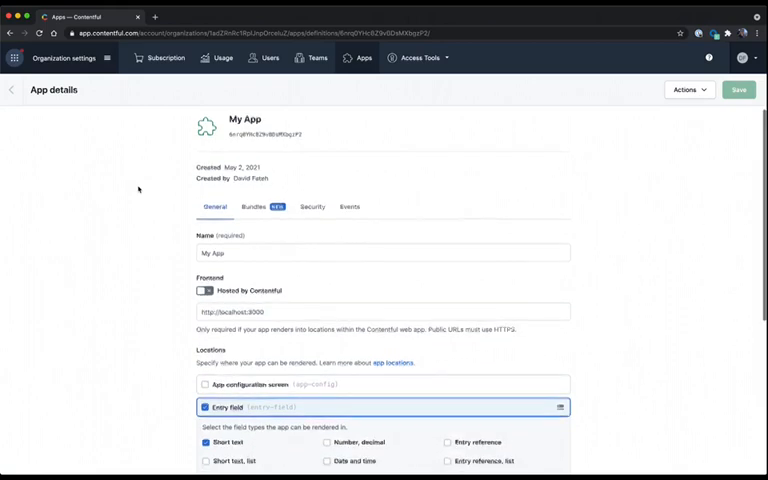
pyautogui.scroll(-3)
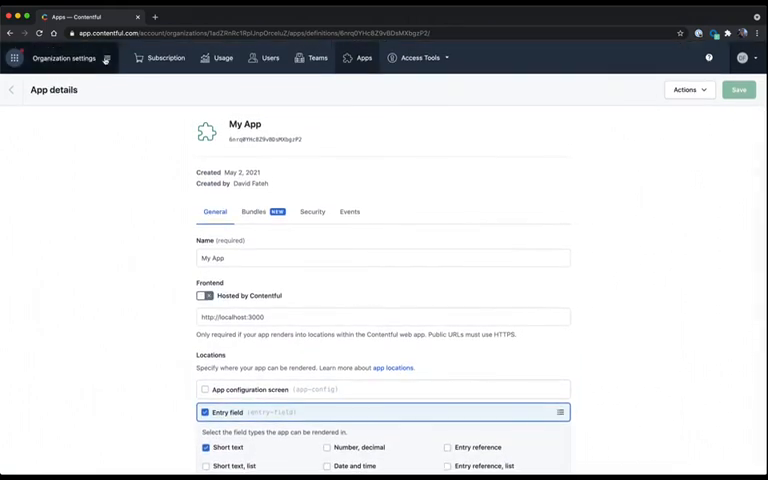
# - Switch to The Blog space and scroll its Apps page to find My App
pyautogui.click(65, 57)
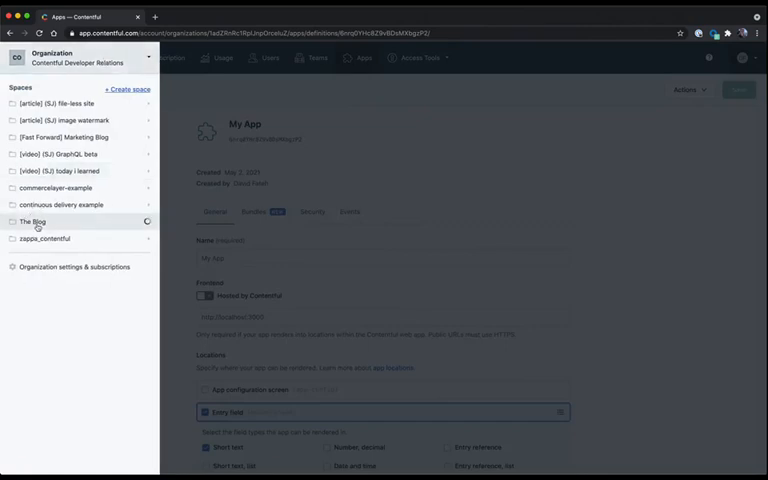
pyautogui.click(33, 221)
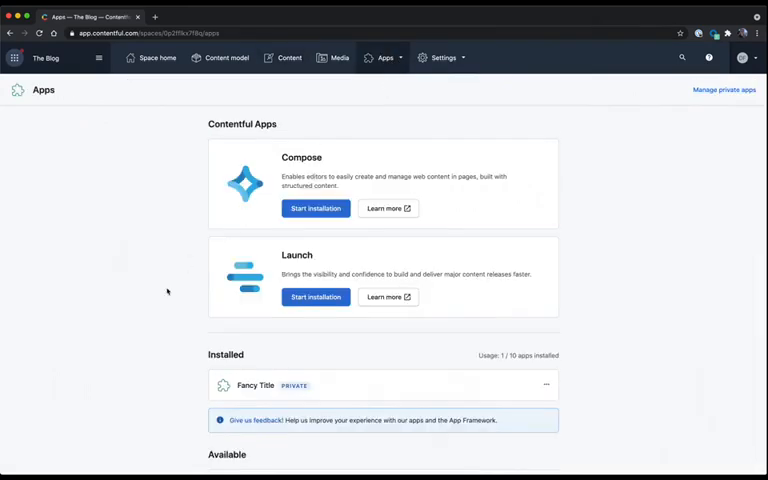
pyautogui.scroll(-3)
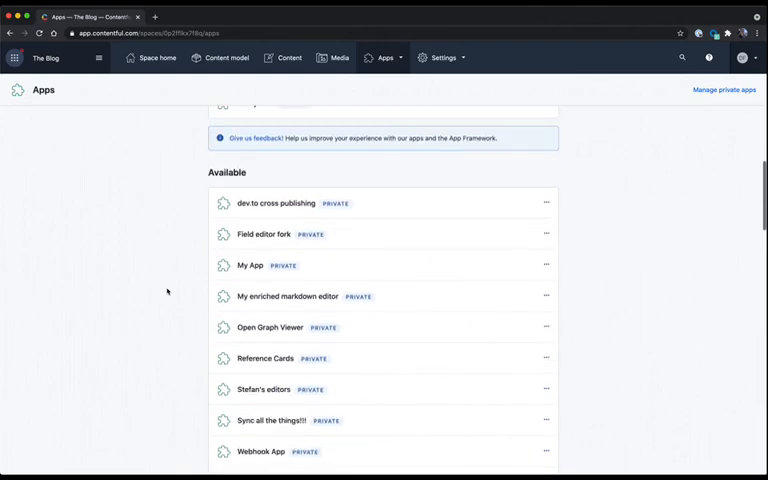
pyautogui.scroll(-3)
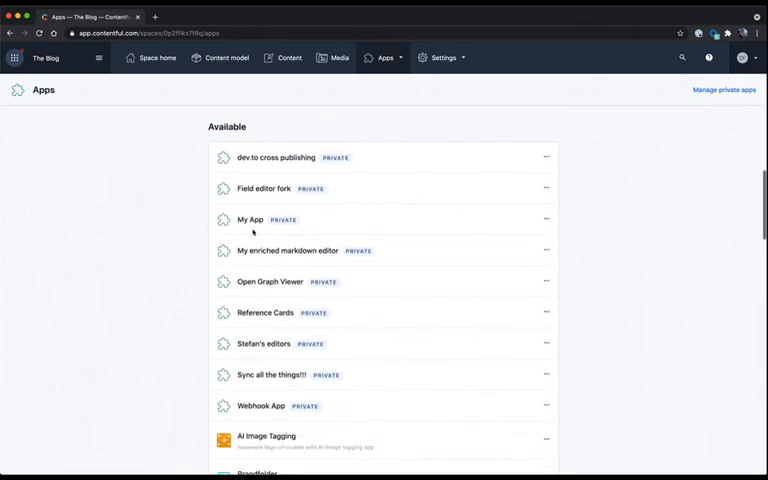
pyautogui.moveTo(310, 231)
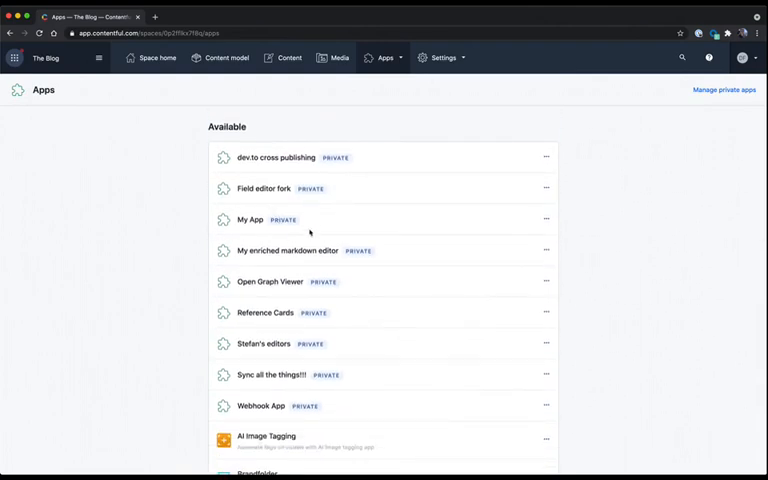
pyautogui.moveTo(278, 234)
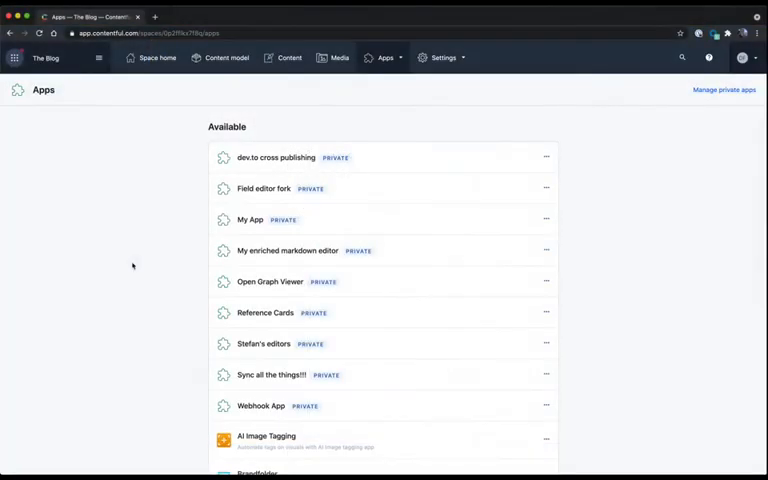
pyautogui.moveTo(239, 219)
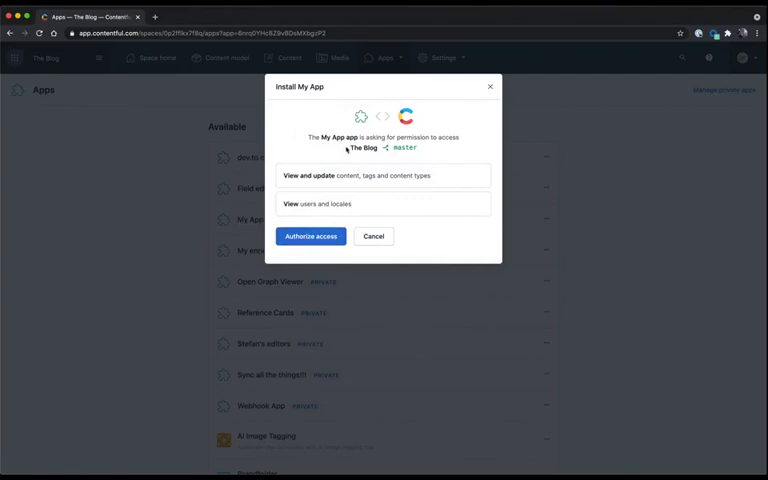
# - Install My App in The Blog and authorize its access
pyautogui.click(311, 236)
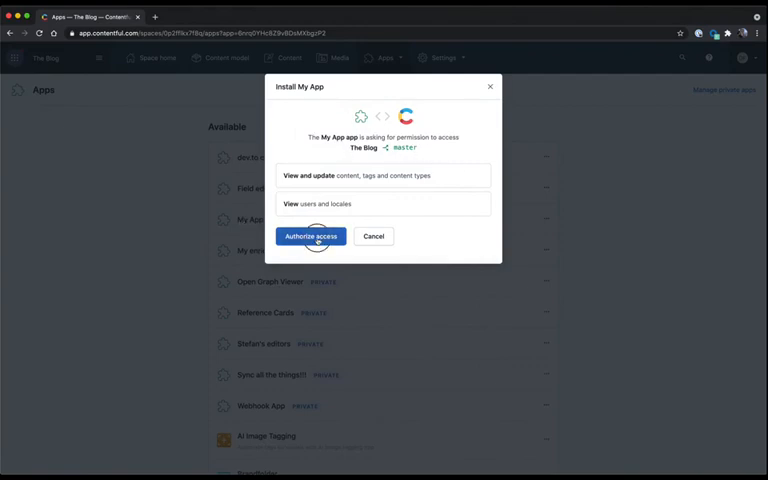
pyautogui.click(310, 236)
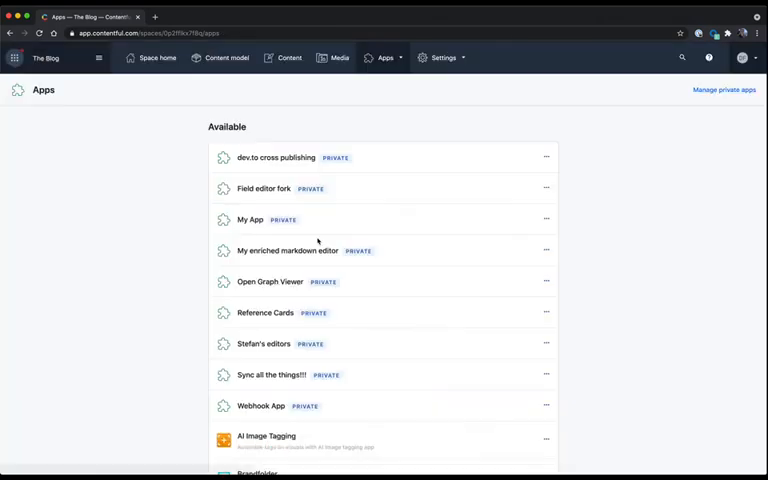